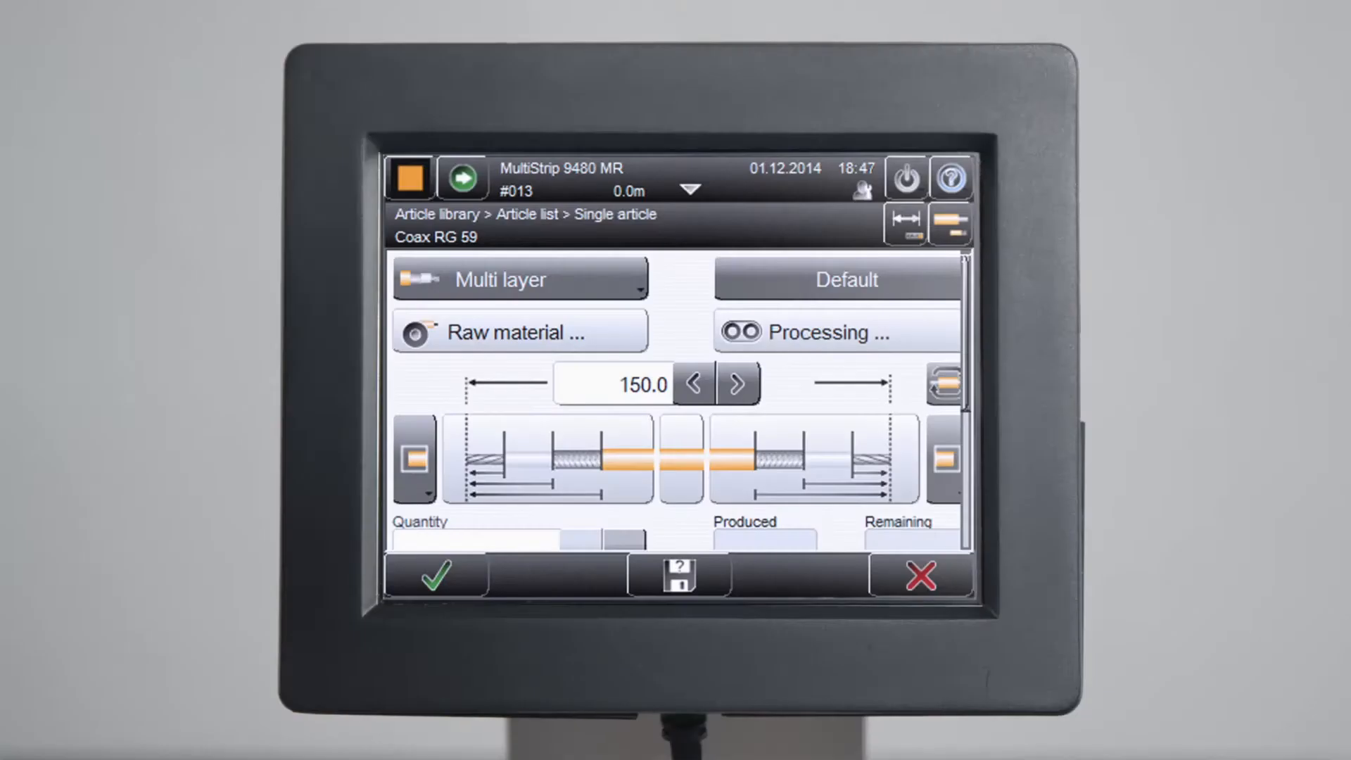
Open Coax RG 59 processing settings and show the blade changing axis and cut movement parameters
{"action": "left_click", "coordinate": [520, 333]}
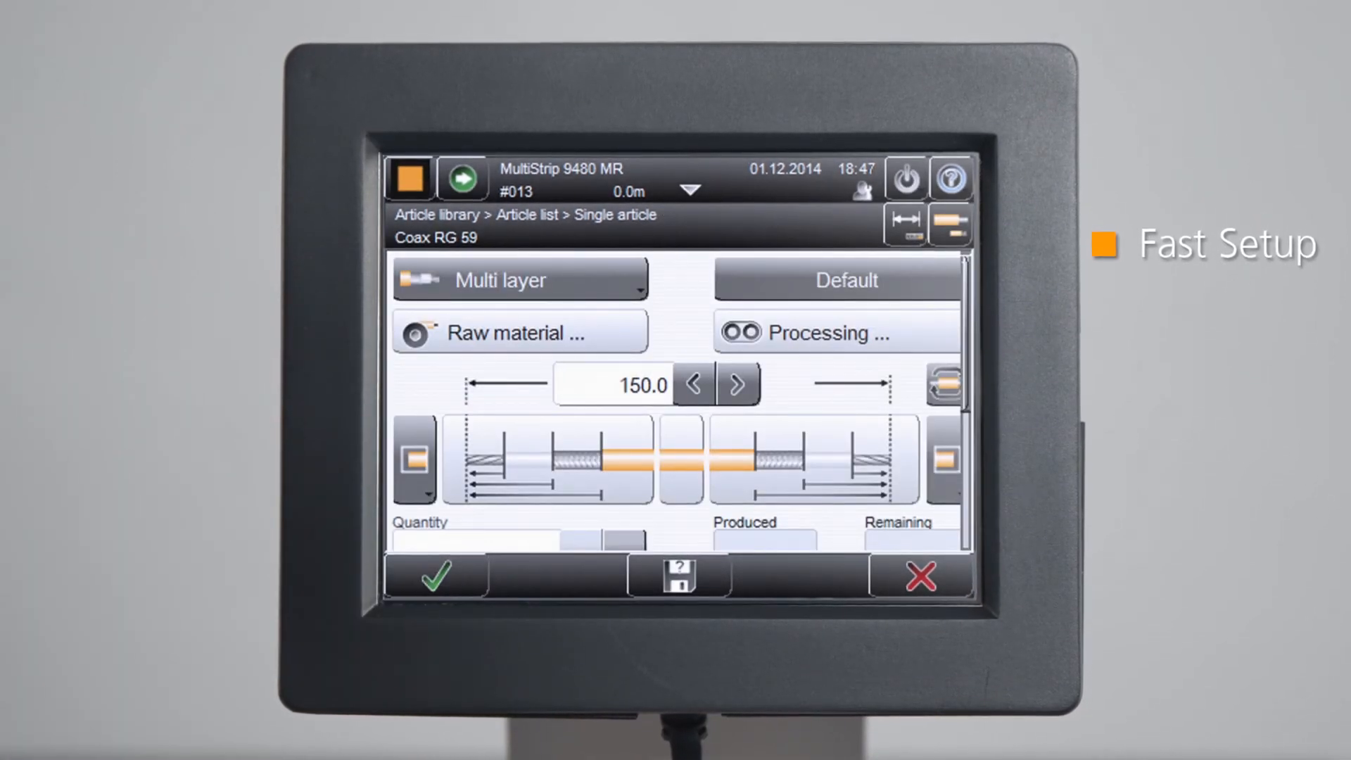
{"action": "left_click", "coordinate": [826, 332]}
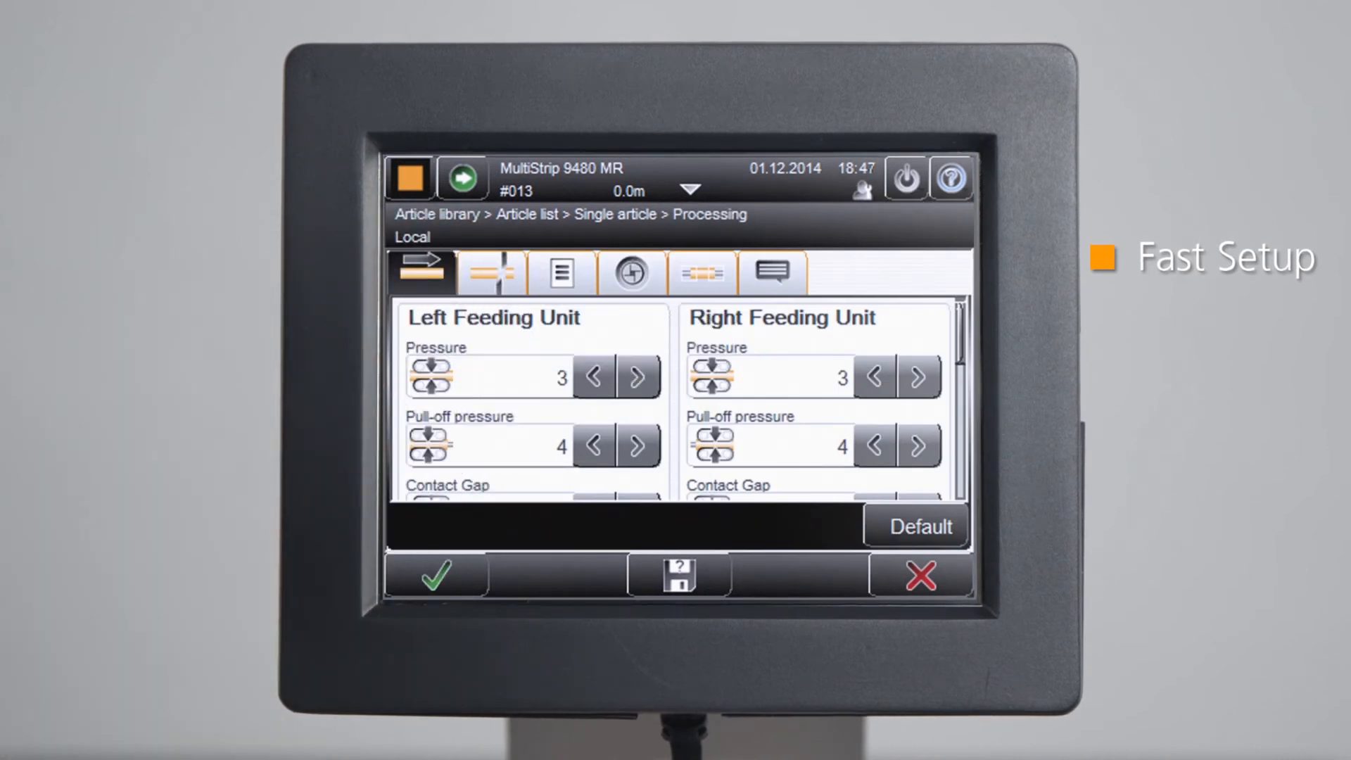
{"action": "left_click", "coordinate": [490, 272]}
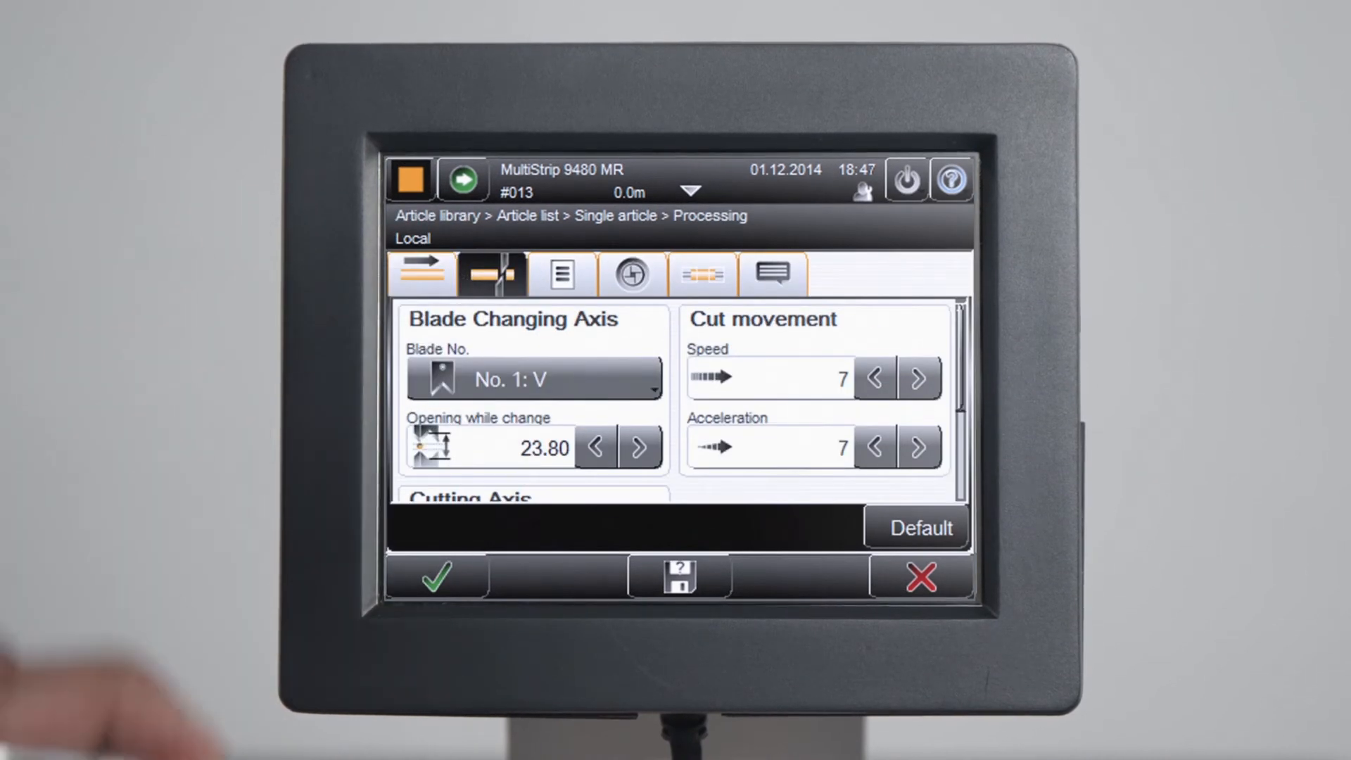